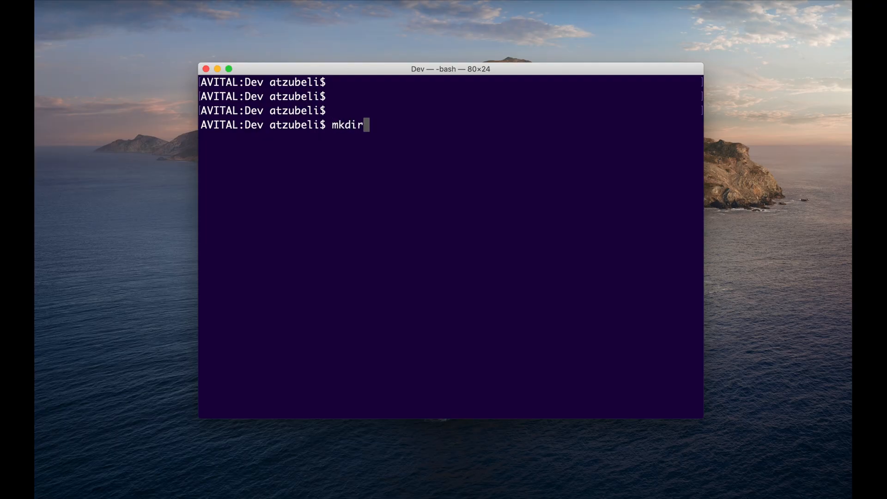
Create the audio-file-php folder and install slim/slim ^3.12 via Composer, answering n
text(audio-file-php)
text(c)
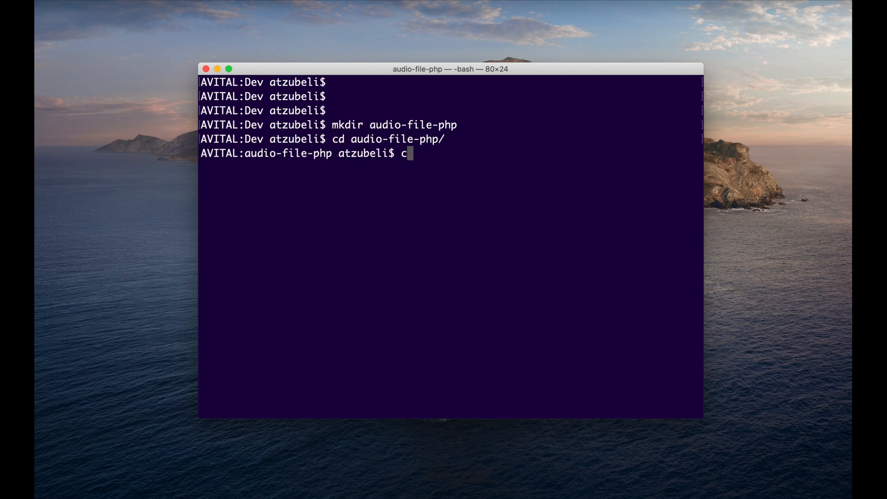
text(omposer require slim/slim "^3.12)
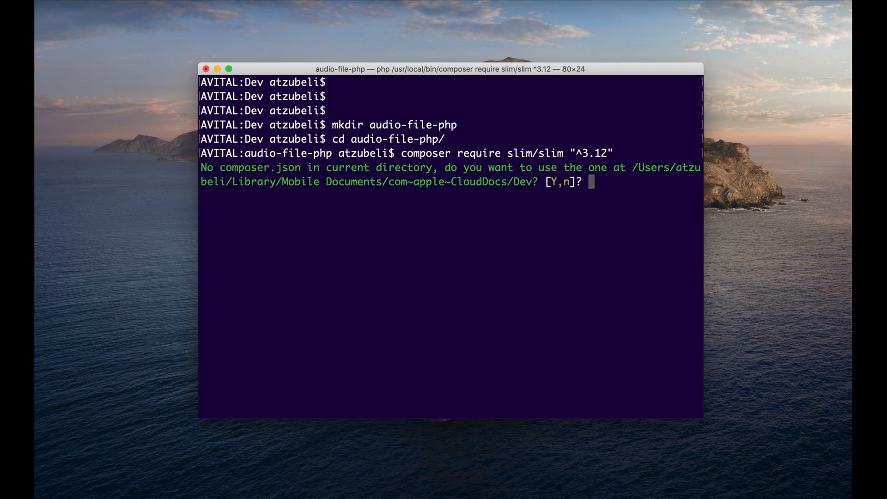
text(n)
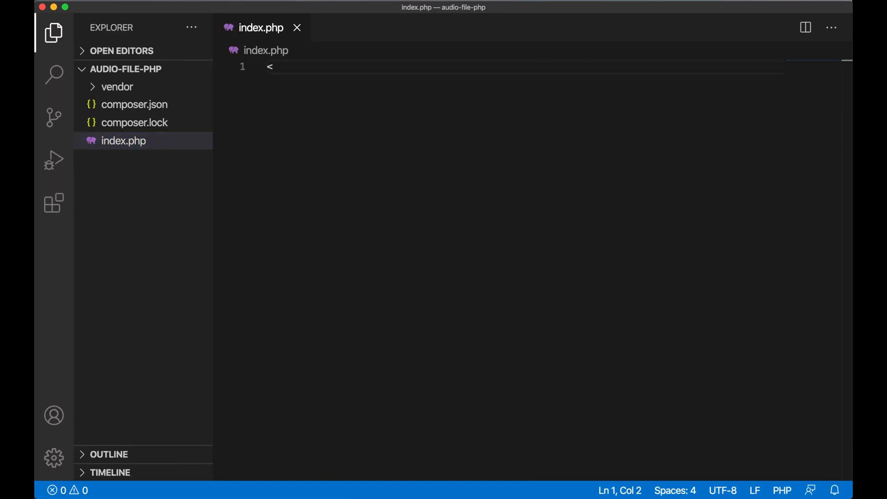
Start index.php with the PHP header and a new \Slim\App instance
text(?php)
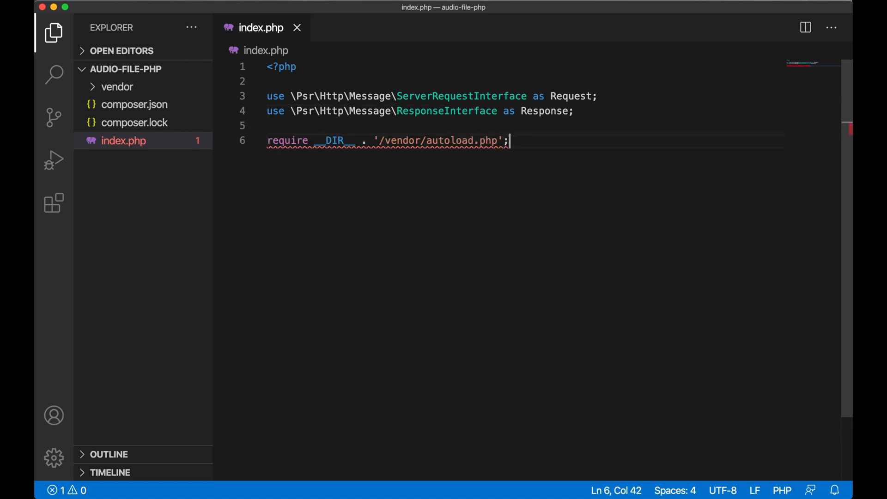
text($app = new)
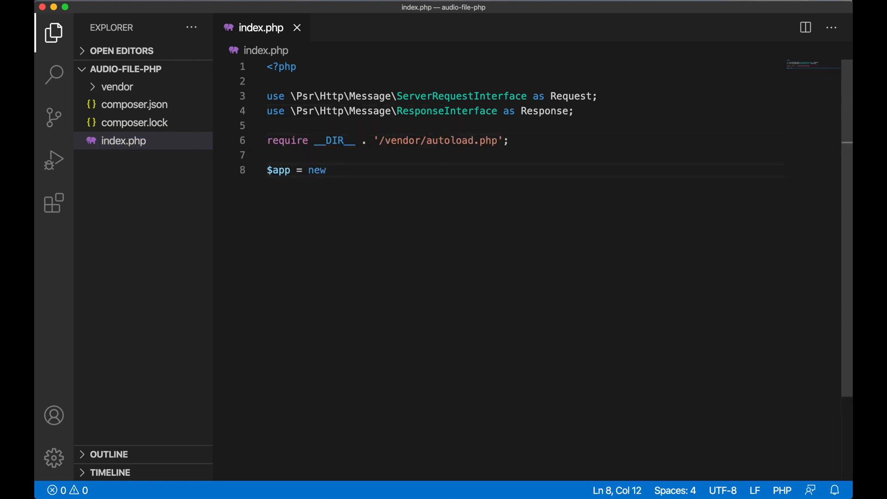
text(\Slim\App;)
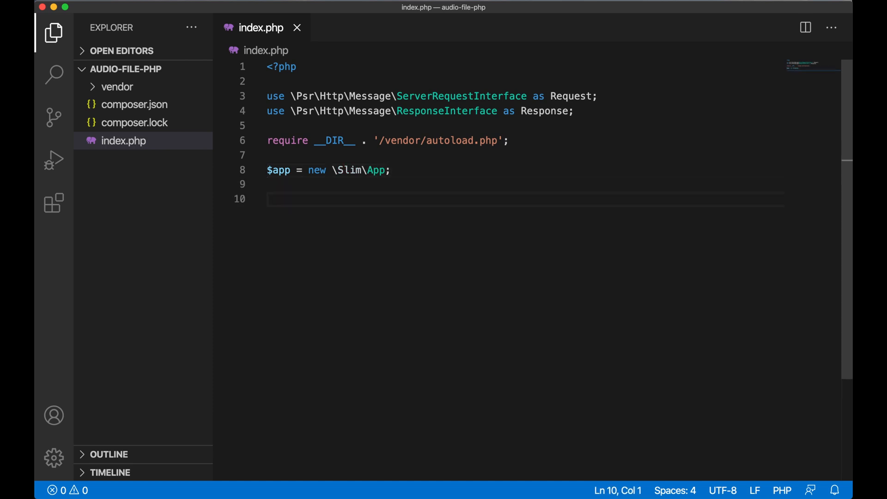
Add a GET /webhooks/answer route whose $ncco array has a stream action and streamUrl key
text($app->get('/webhooks/a)
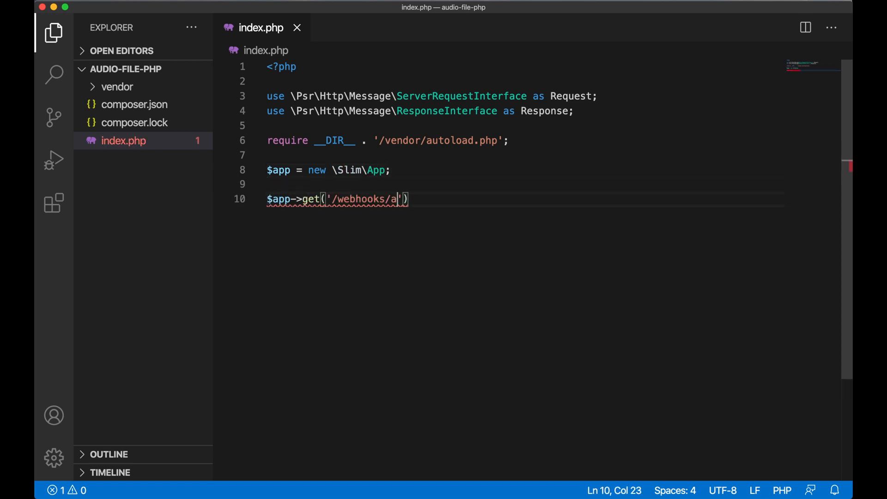
text(nswer)
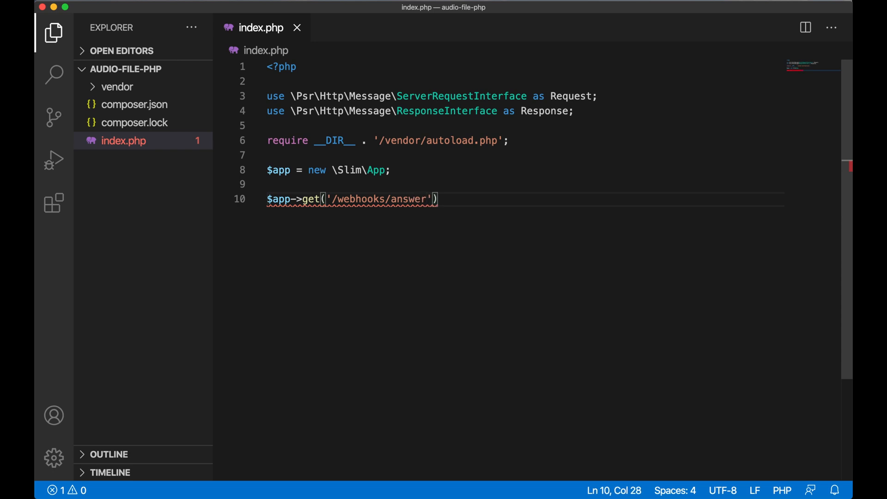
text(, function)
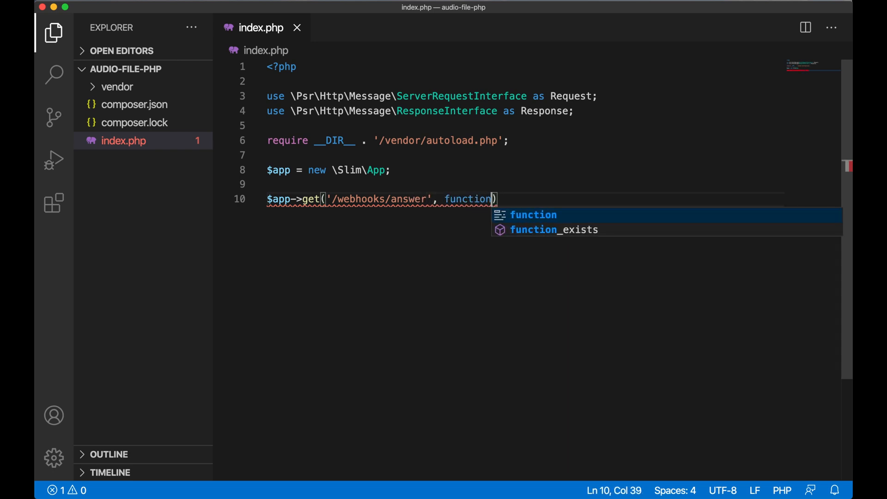
text((Request)
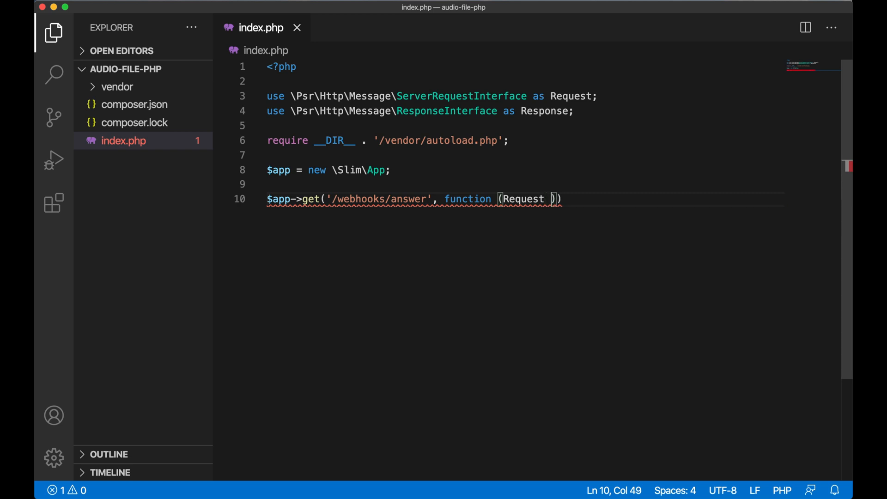
text($request, Response $response) {)
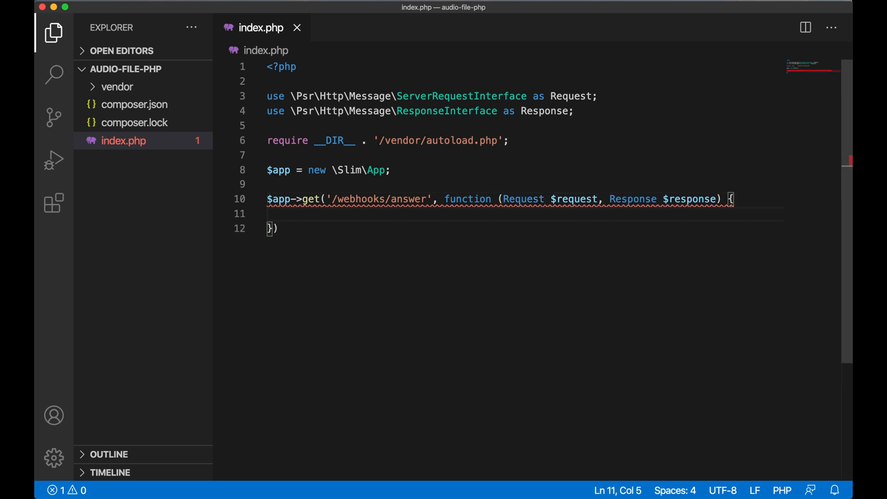
text($ncco)
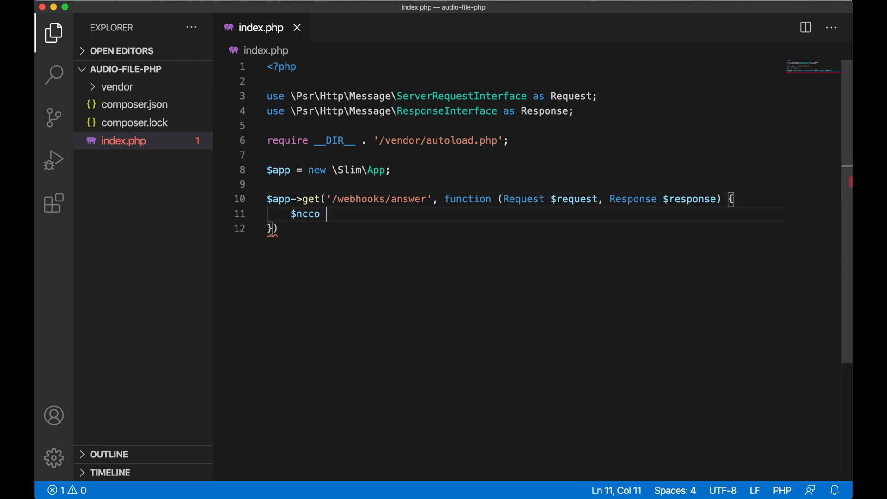
text(= [)
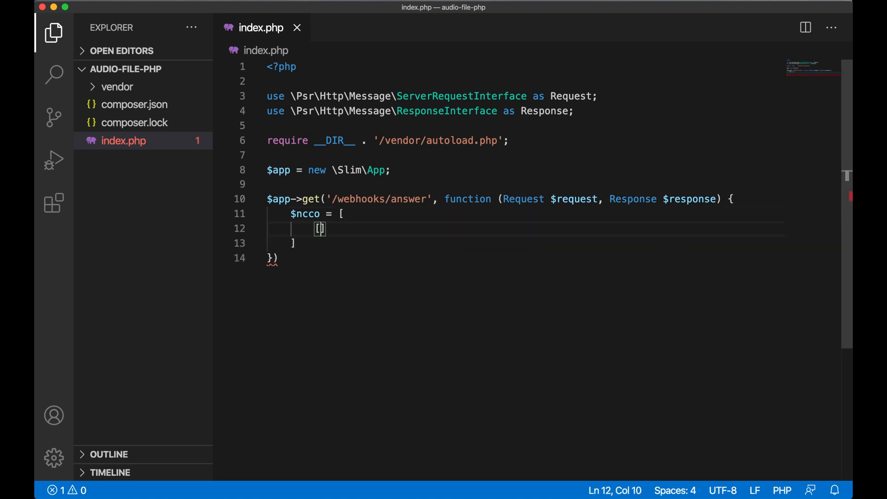
text('action' => 'stream',)
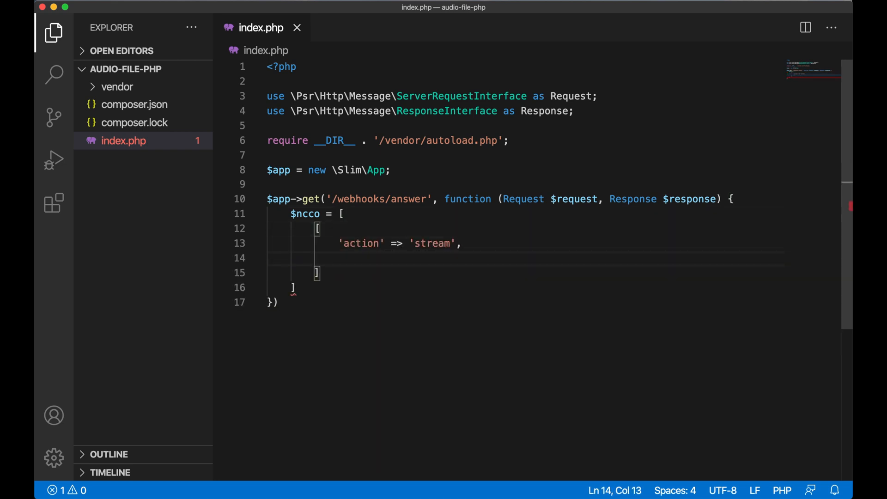
text('streamUrl' =>)
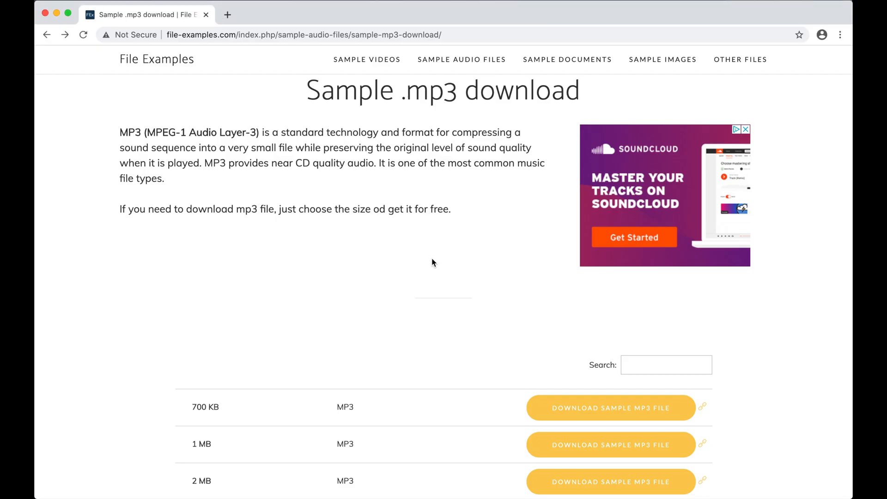
Scroll the Sample .mp3 page down to the download list of mp3 files by size
scroll(down, 3)
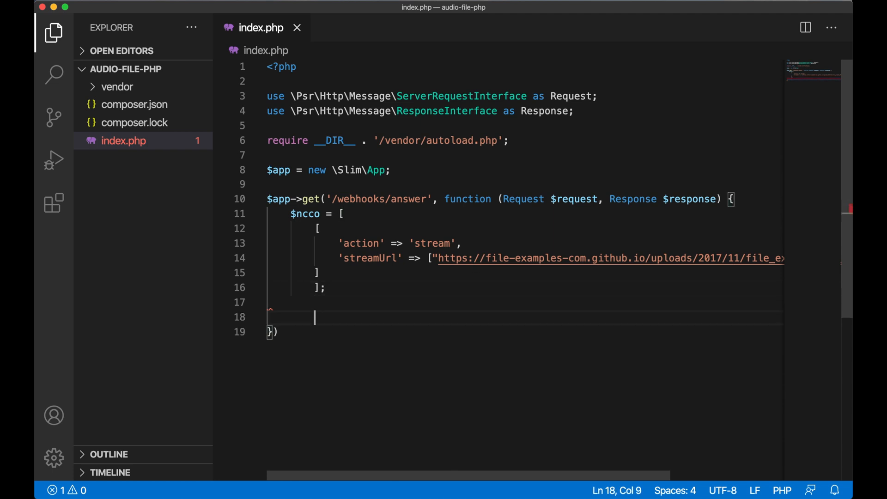
Return $ncco via withJson, add $app->run(), and serve with php -t . -S localhost:8000
text(return $response->withJson($ncco)
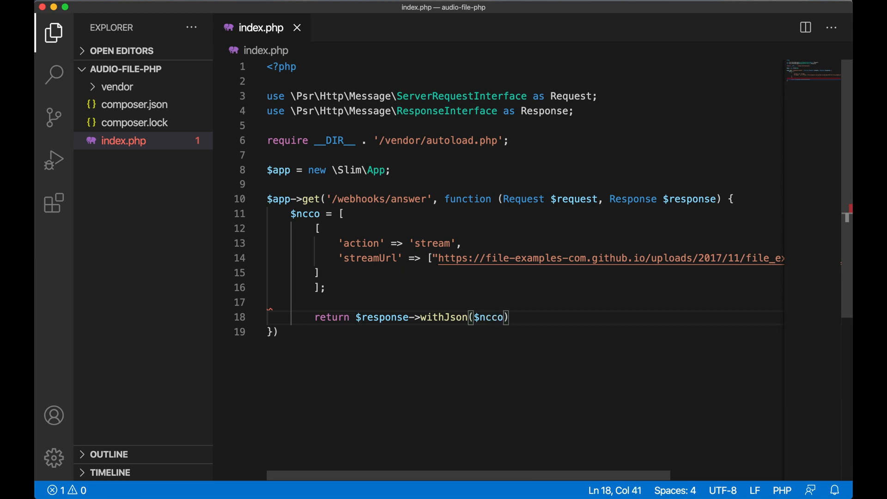
text($app)
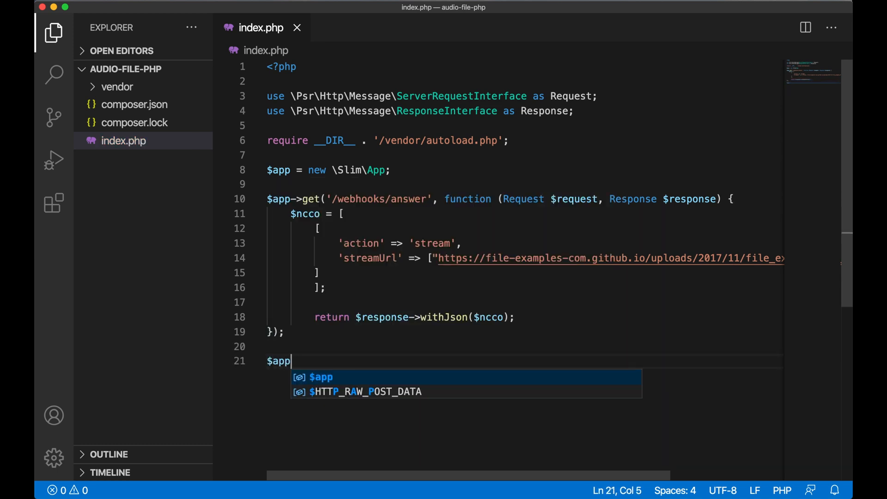
text(->r)
text(php -t)
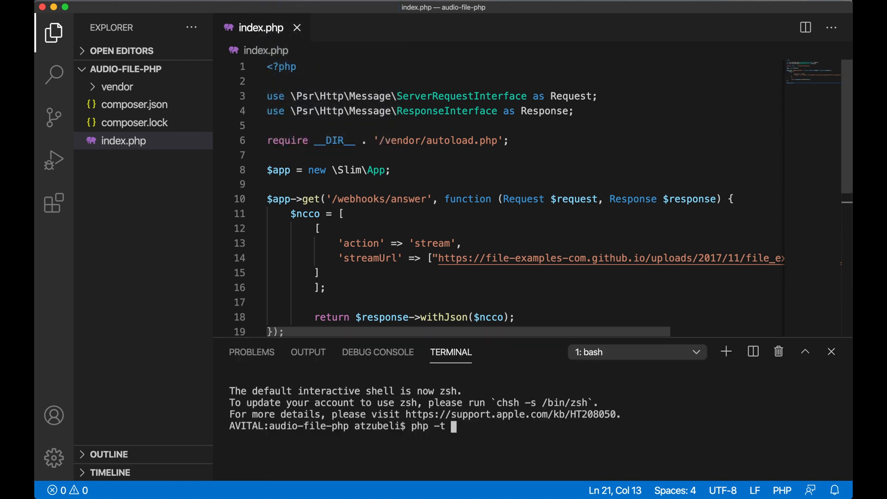
text(. -S localhost:8000)
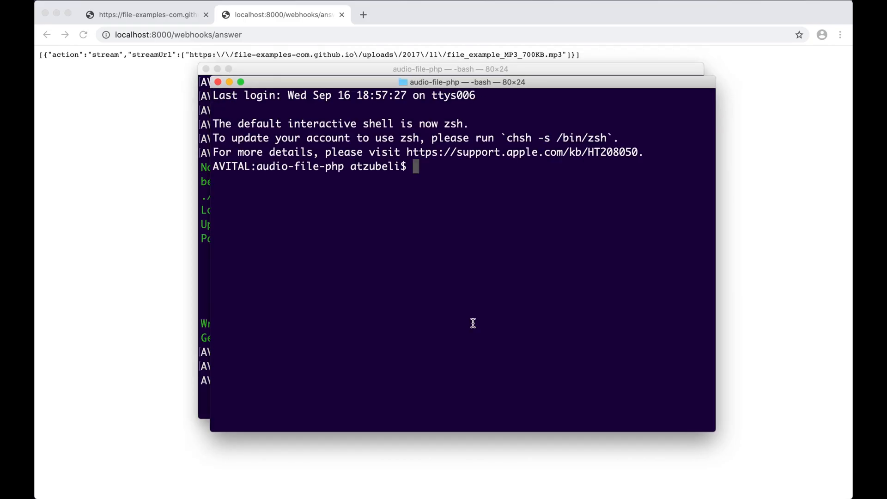
Run ngrok http 8000 in a new terminal tab
text(ngrok http)
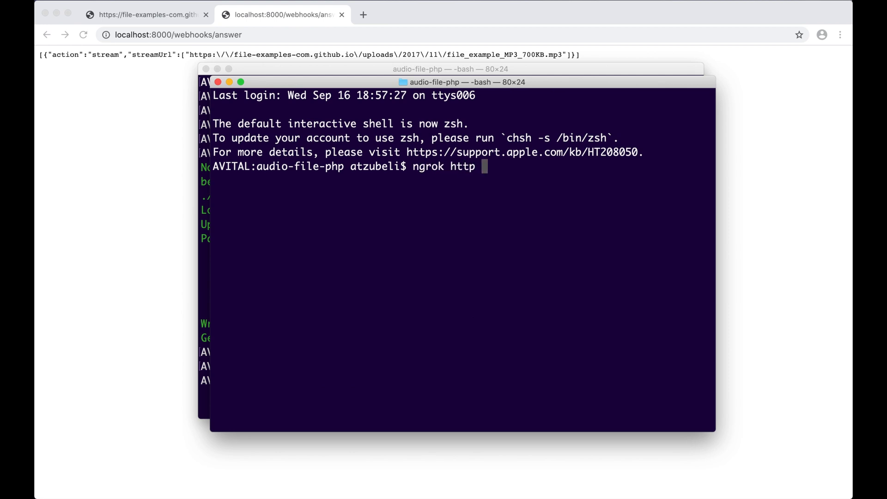
text(8000)
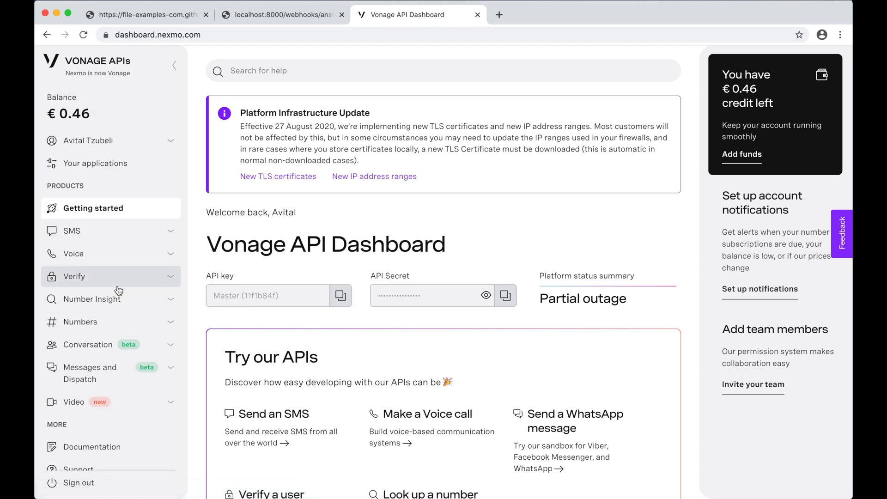
Browse Your numbers and Buy numbers, then go to Your applications
click(80, 321)
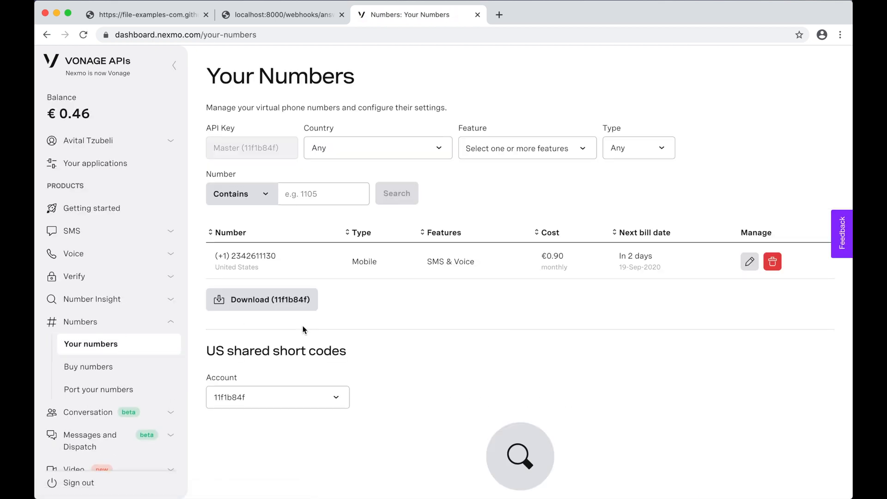
mouse_move(144, 366)
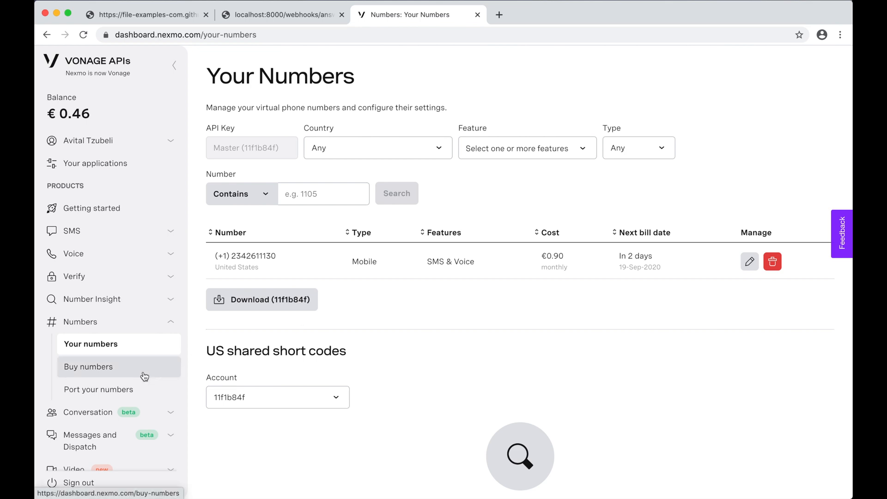
click(88, 367)
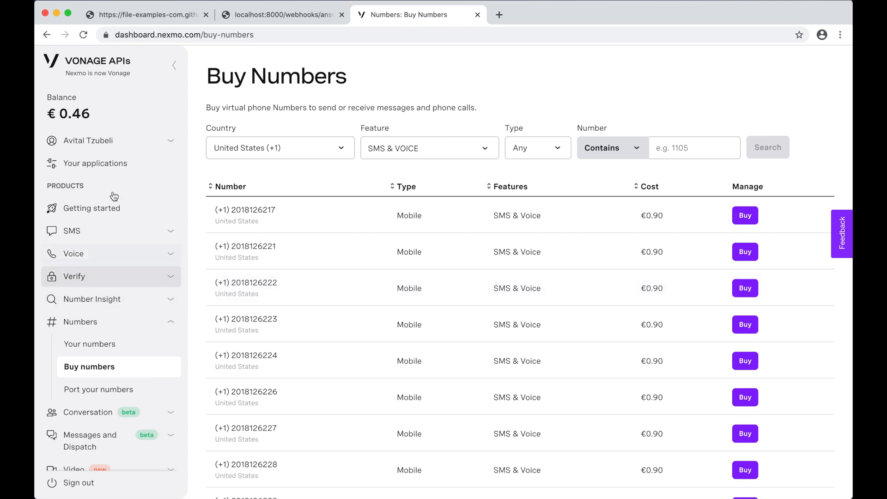
mouse_move(95, 163)
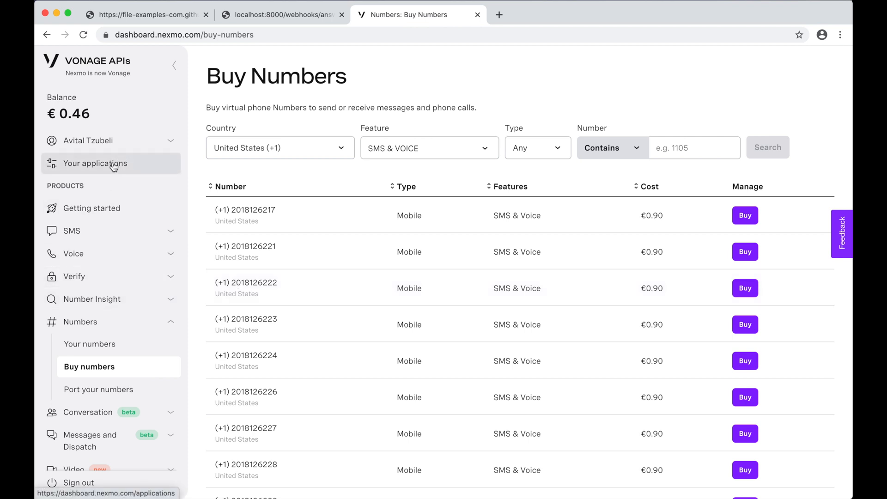
click(95, 164)
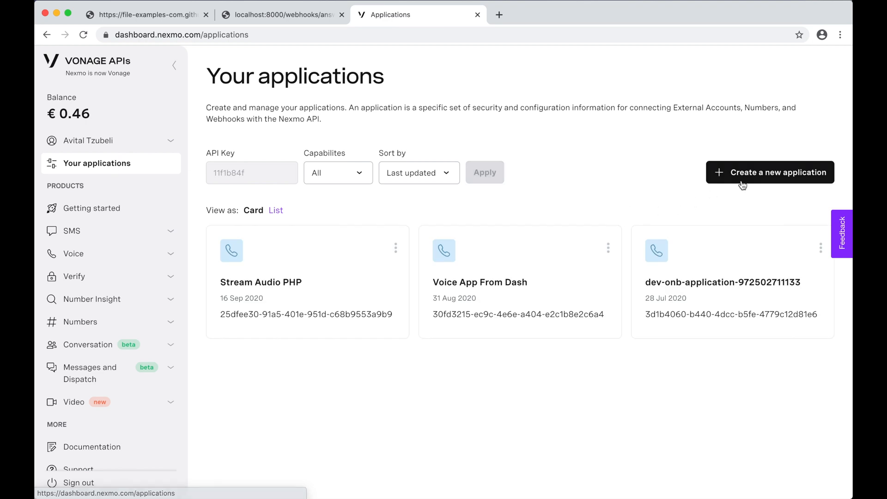
click(769, 173)
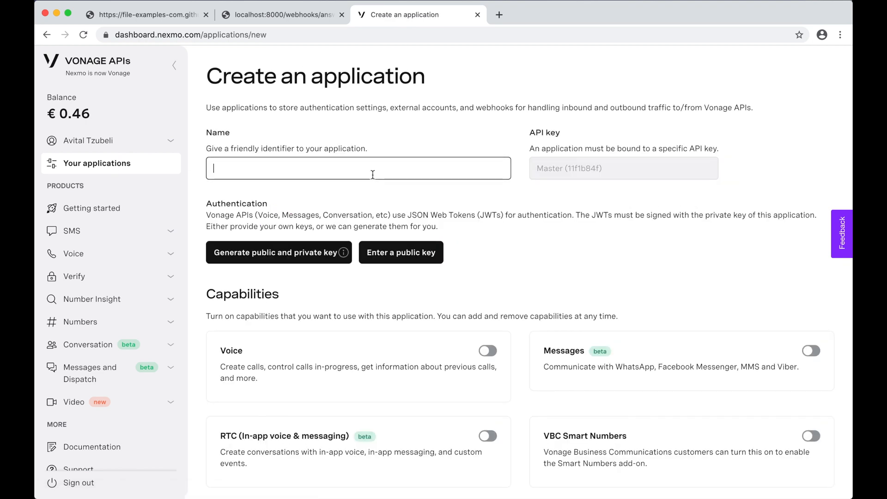
text(Audio File to Voice PHP)
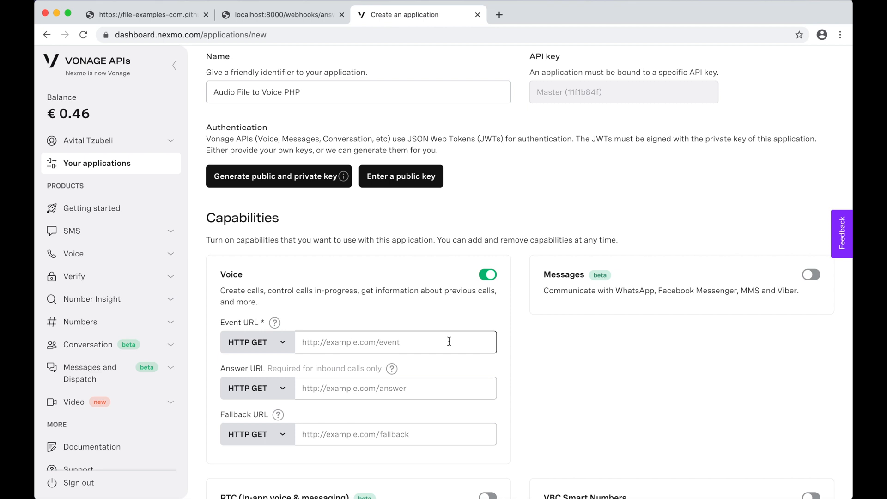
text(https://5d638e262c60.ngrok.io/)
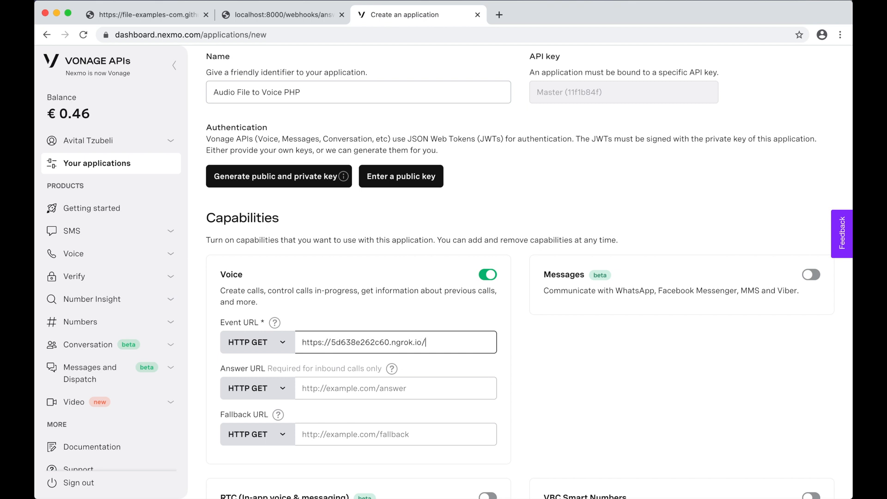
text(webhooks/eve)
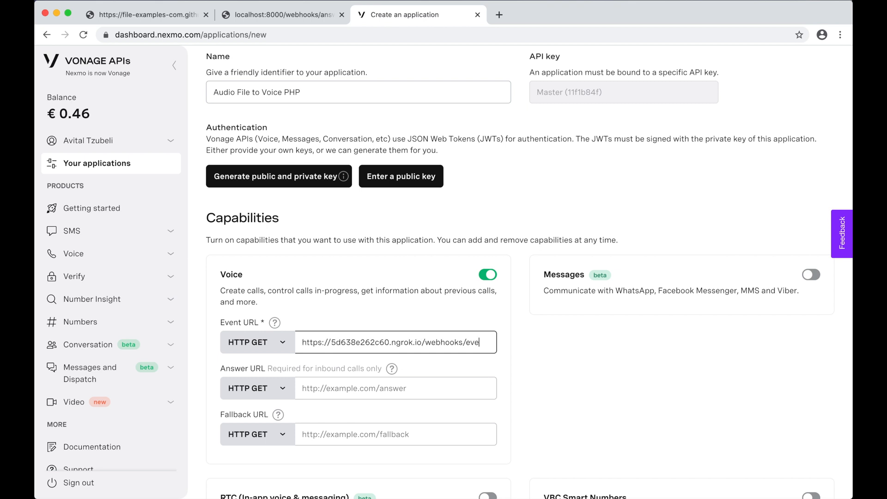
click(394, 388)
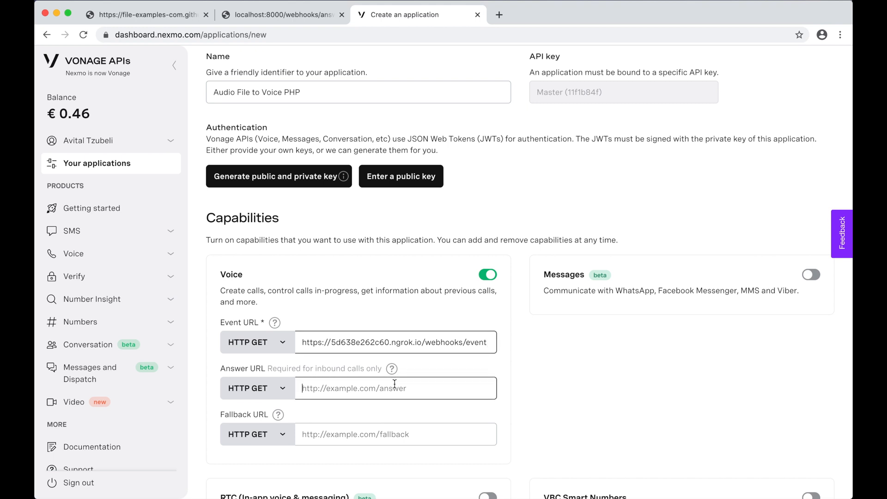
text(https://5d638e262c60.ngrok.io)
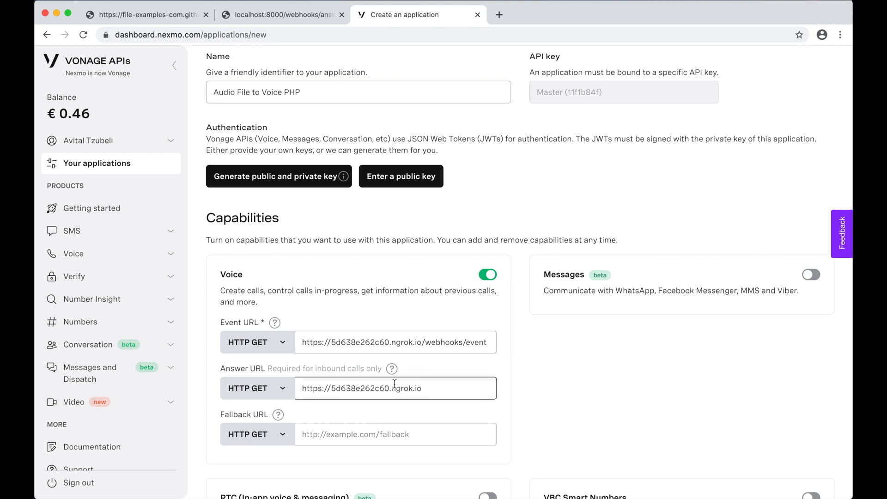
text(/webhooks/)
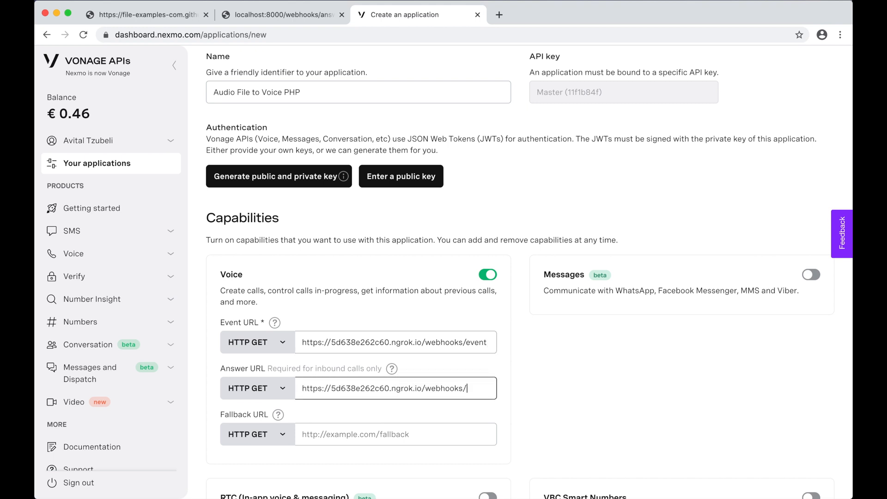
text(answer)
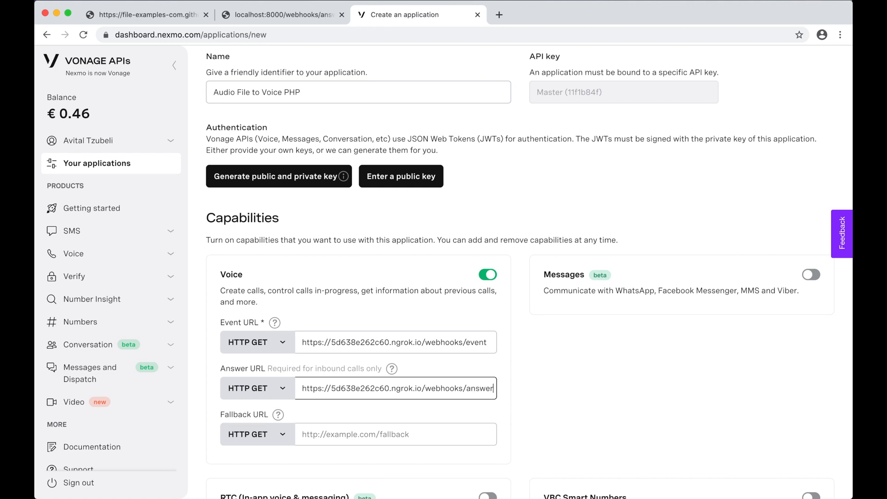
scroll(down, 3)
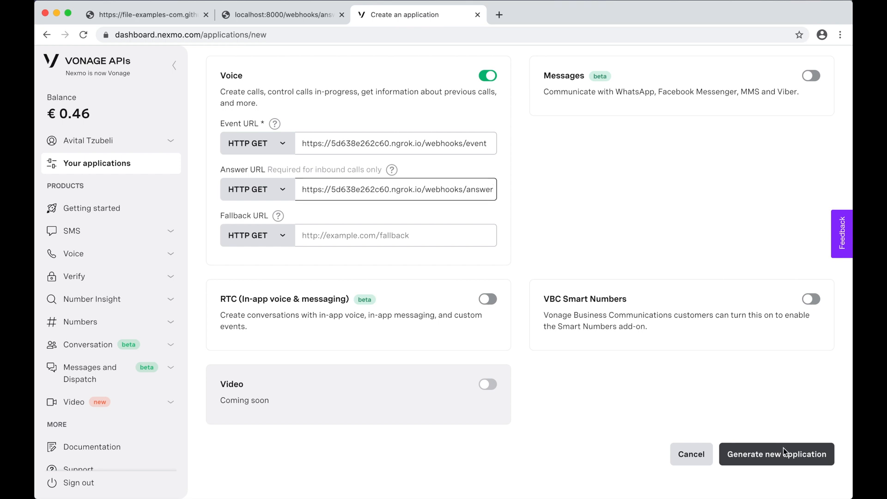
click(776, 454)
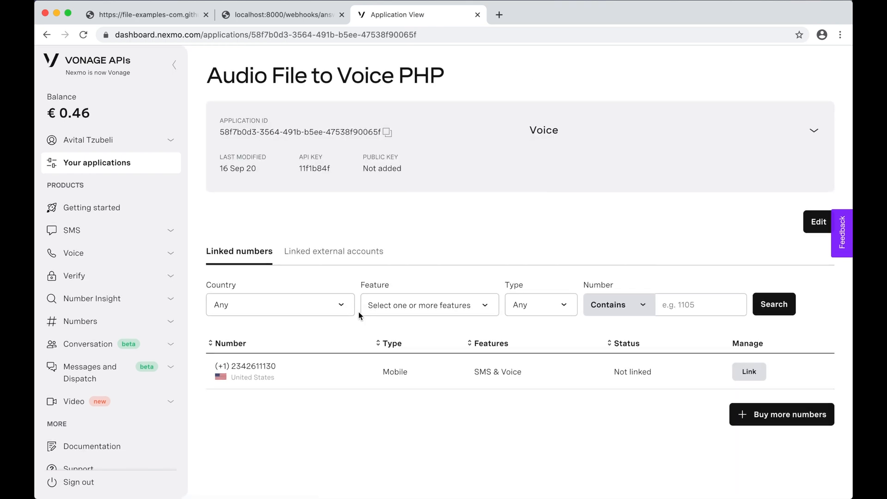
click(749, 371)
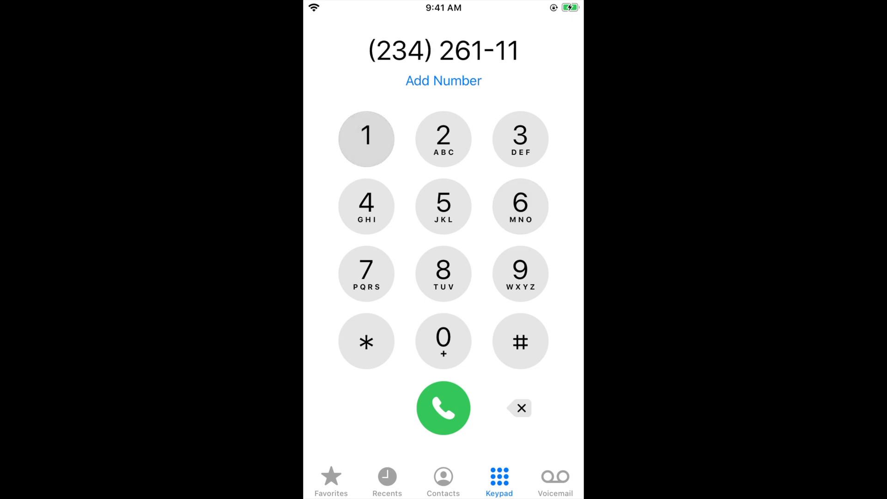
click(444, 408)
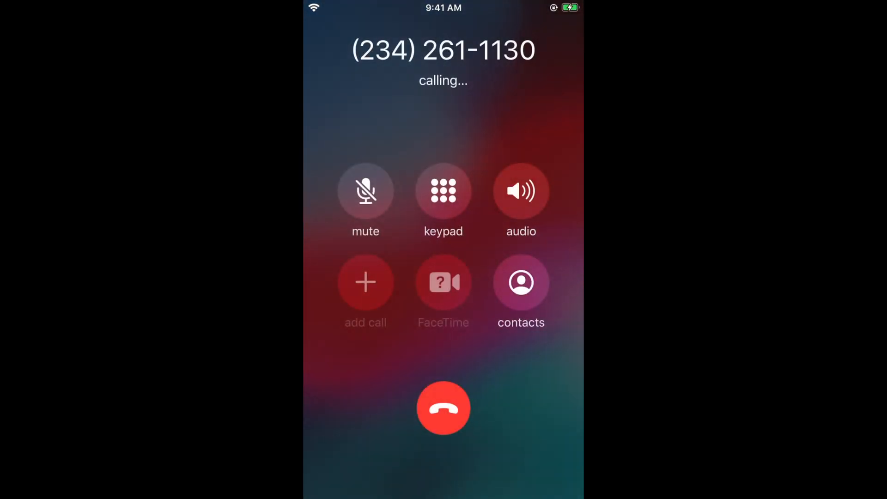